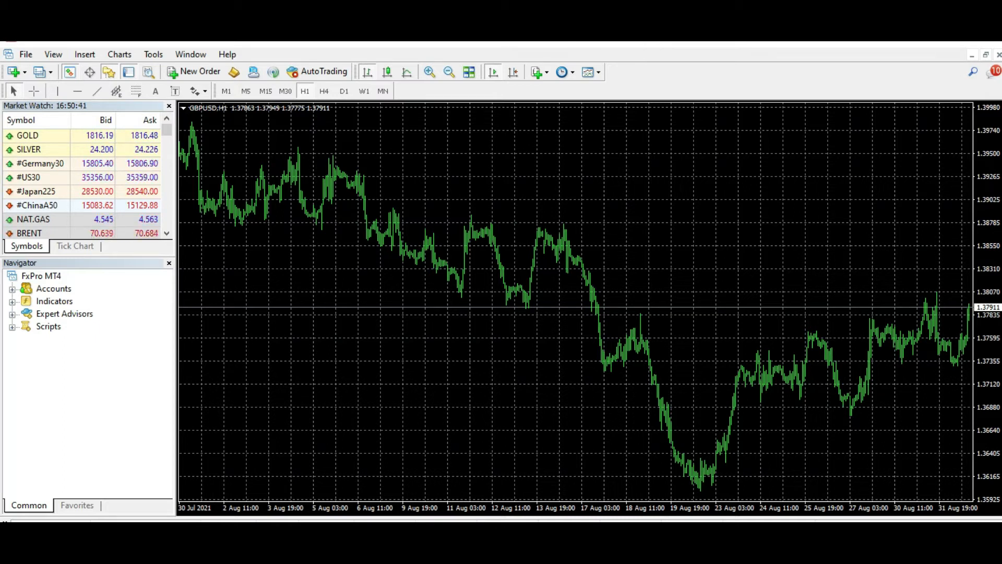
- Add Bollinger Bands with default settings to the GBPUSD chart
left_click(536, 71)
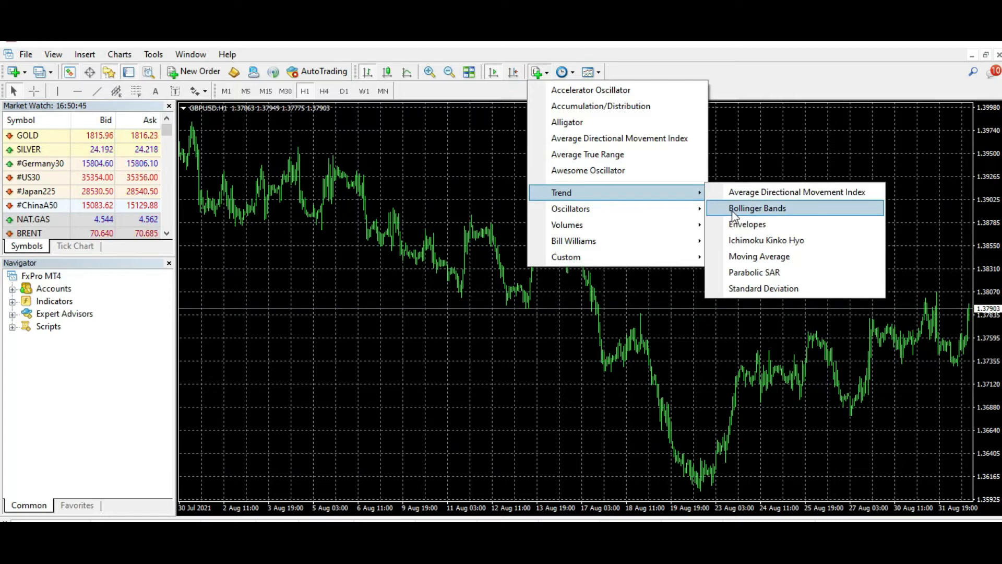
left_click(757, 208)
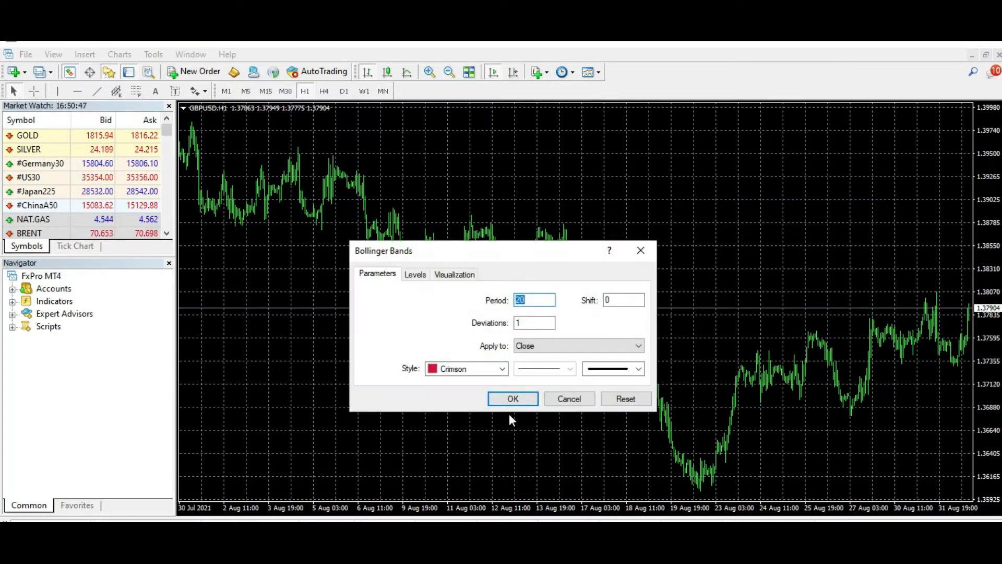
left_click(512, 398)
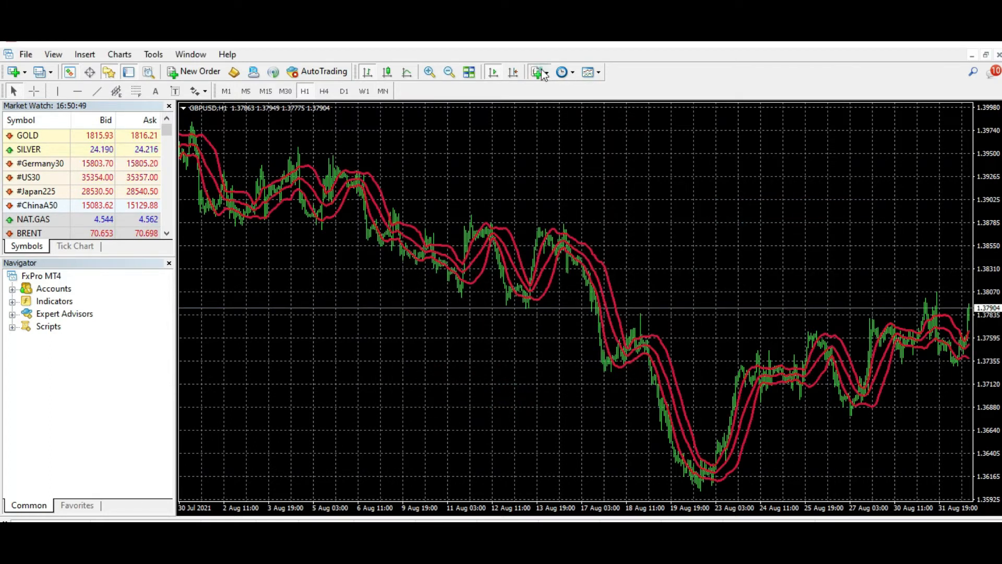
- Add an RSI with 90/10 levels and switch the chart to H4
left_click(540, 71)
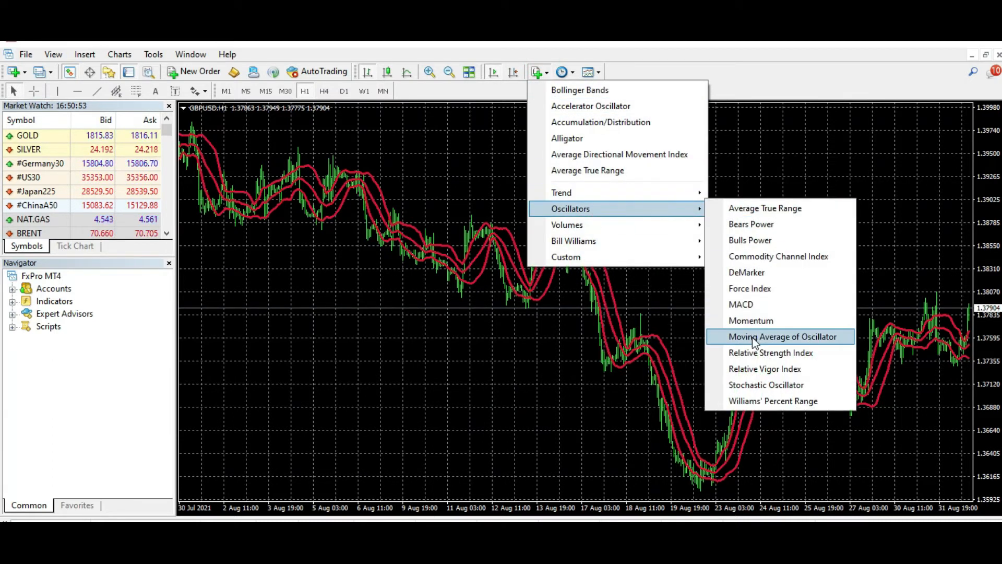
left_click(771, 353)
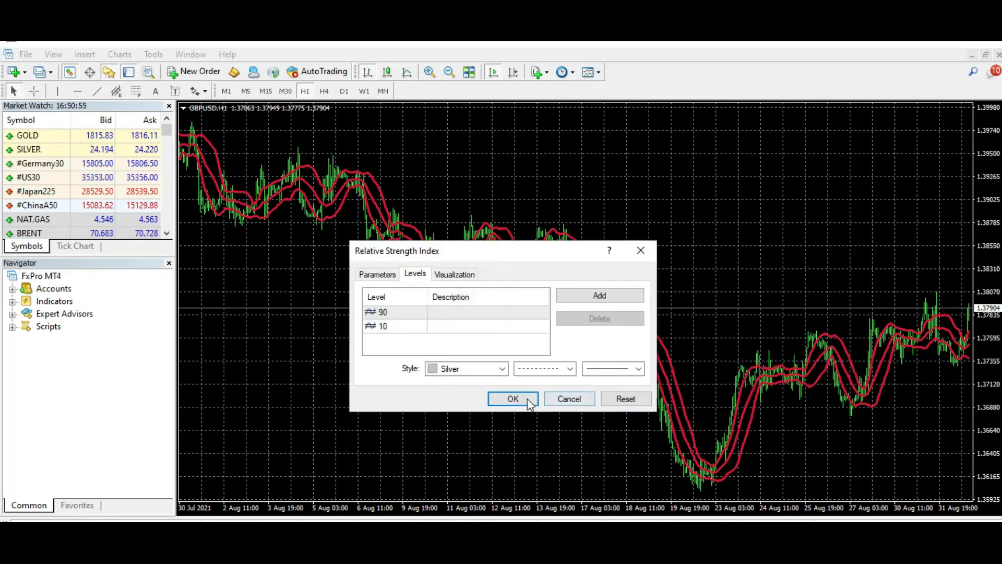
left_click(513, 399)
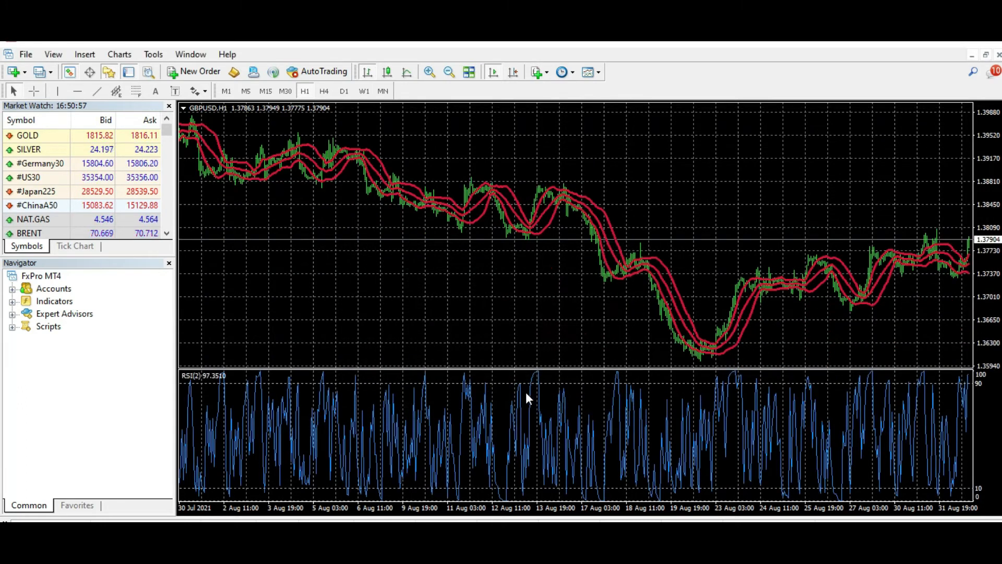
left_click(324, 91)
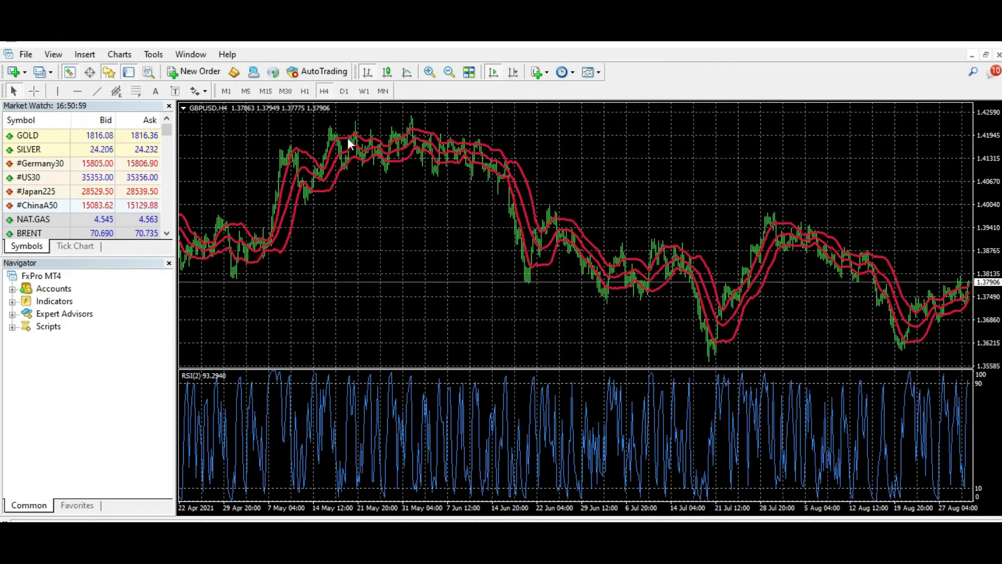
- Change the Relative Strength Index period from 2 to 14 using the Indicators List
right_click(350, 143)
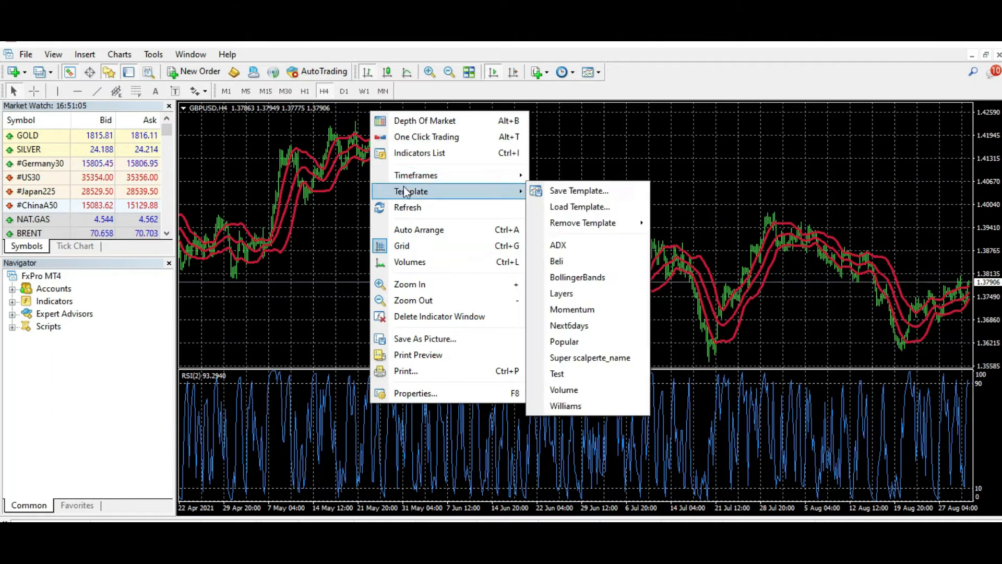
left_click(419, 153)
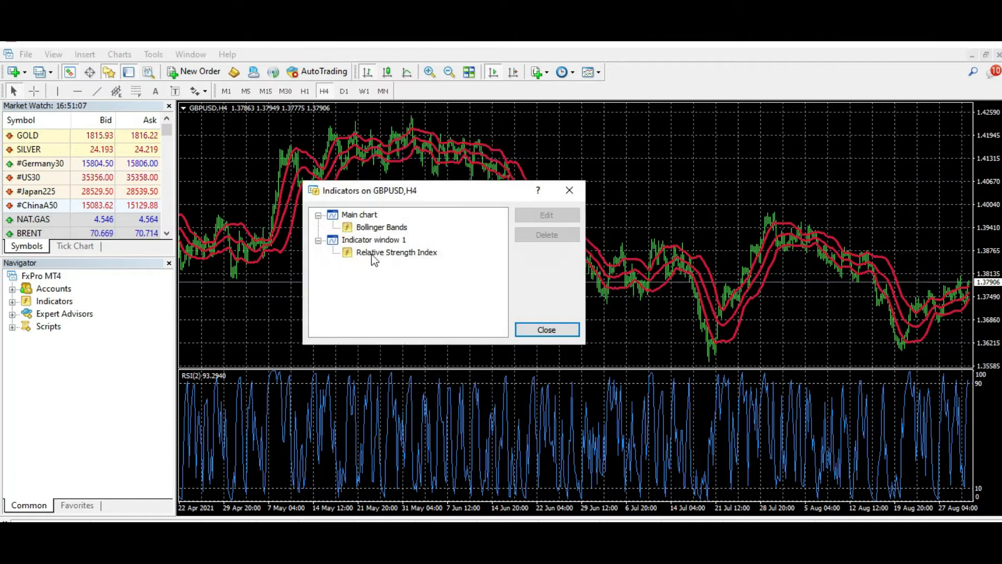
double_click(396, 252)
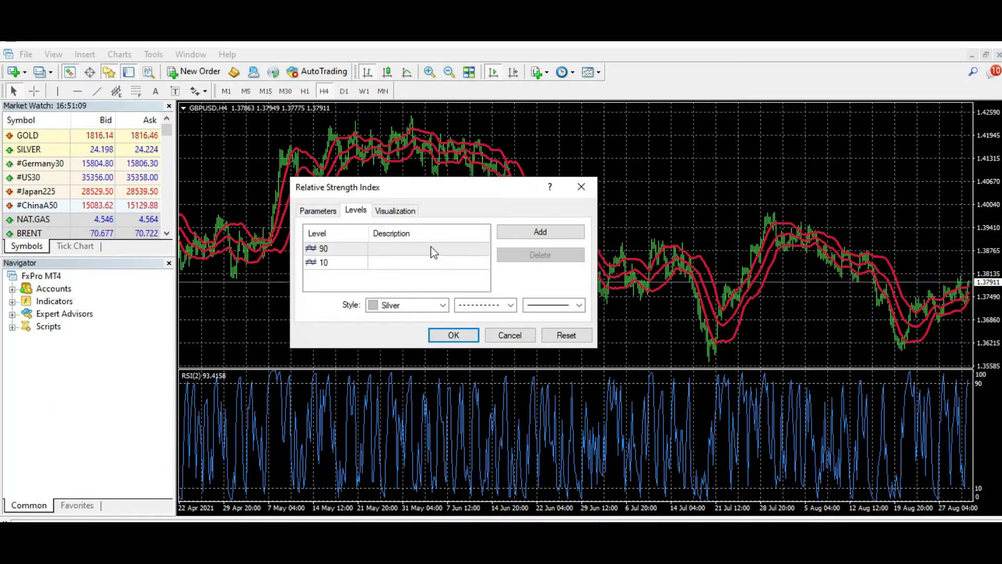
left_click(318, 211)
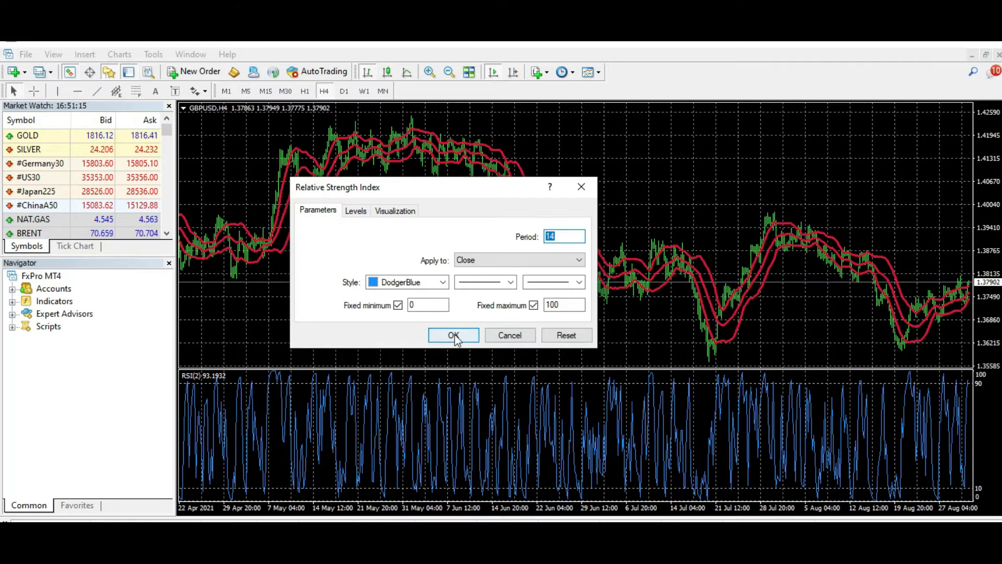
left_click(453, 335)
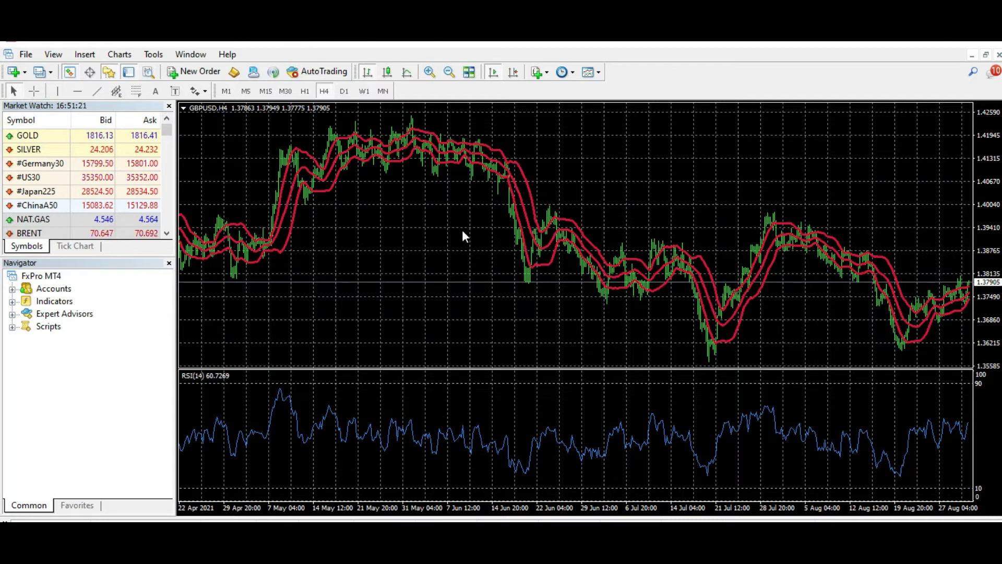
- Hide the chart grid, then bring up the chart menu for Properties
right_click(464, 236)
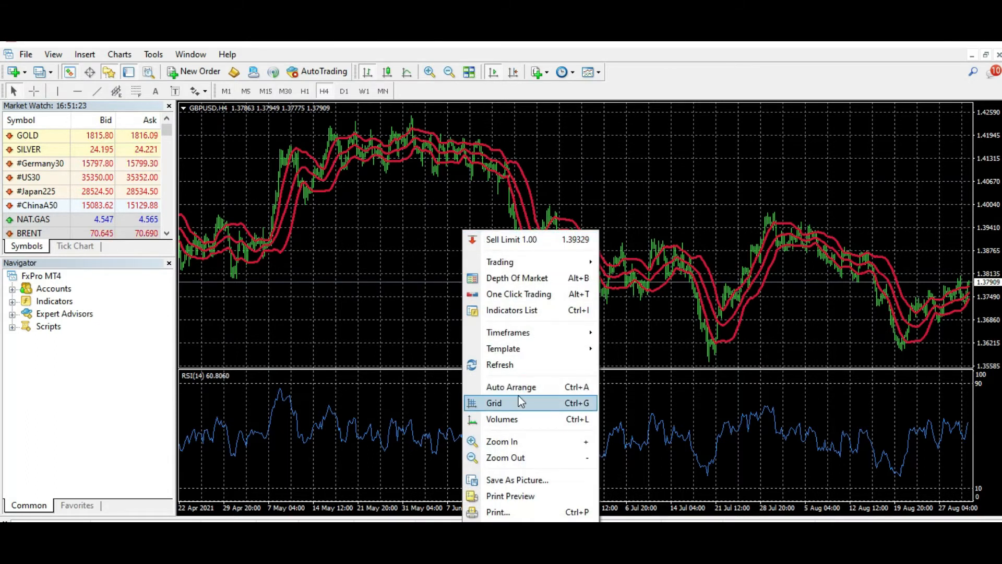
left_click(495, 403)
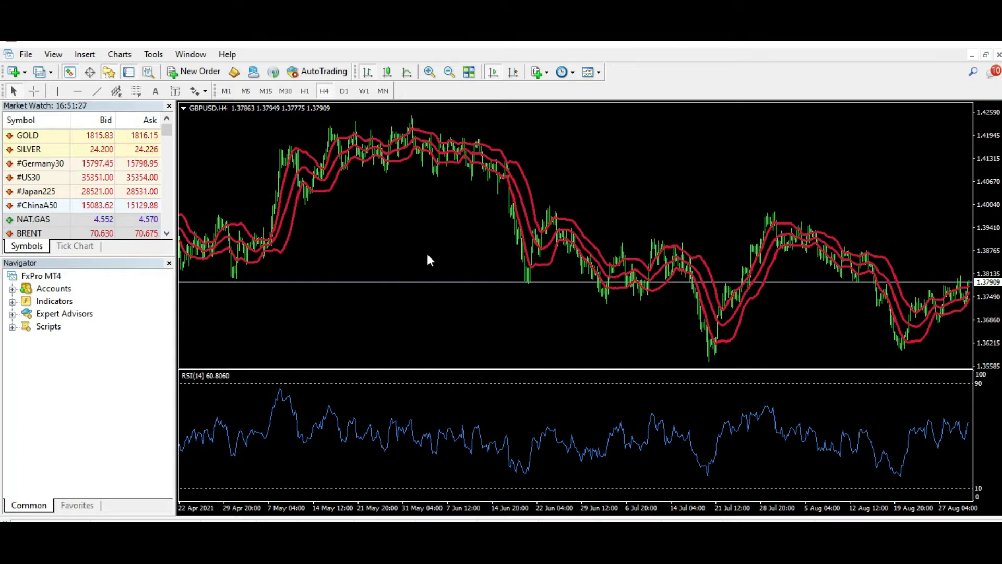
right_click(428, 260)
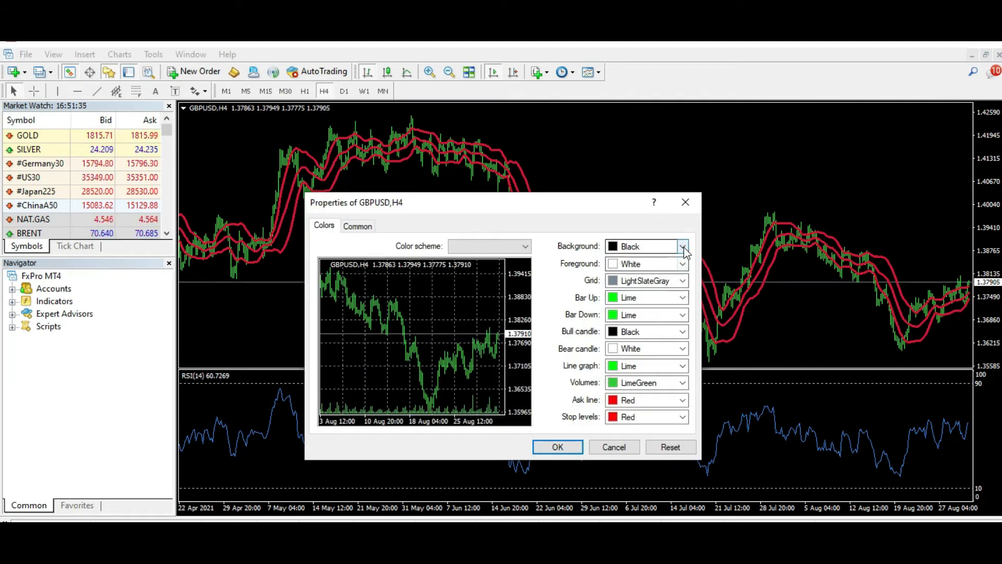
- Set a white background, sea-green up bars and red bull and bear candles
left_click(682, 246)
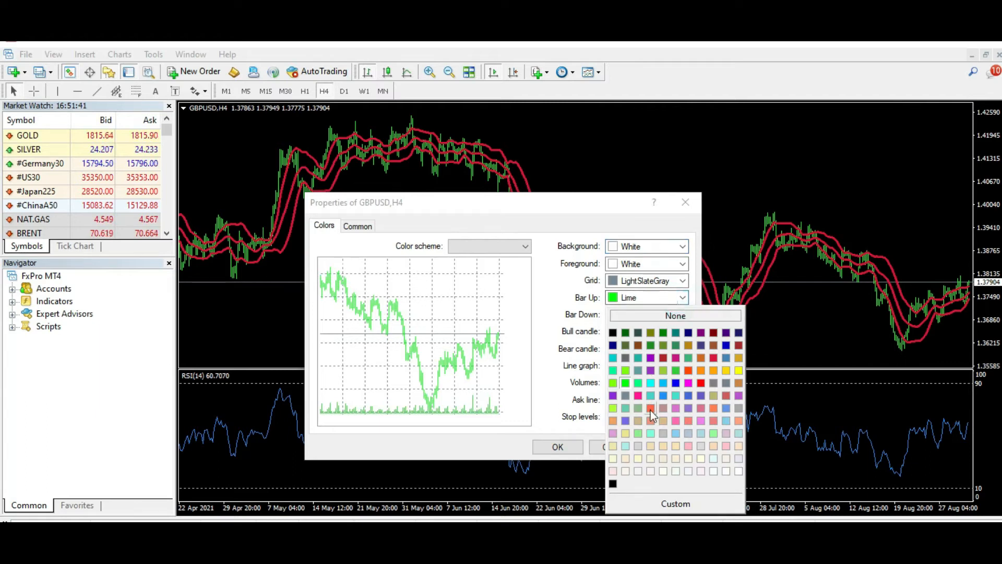
mouse_move(668, 411)
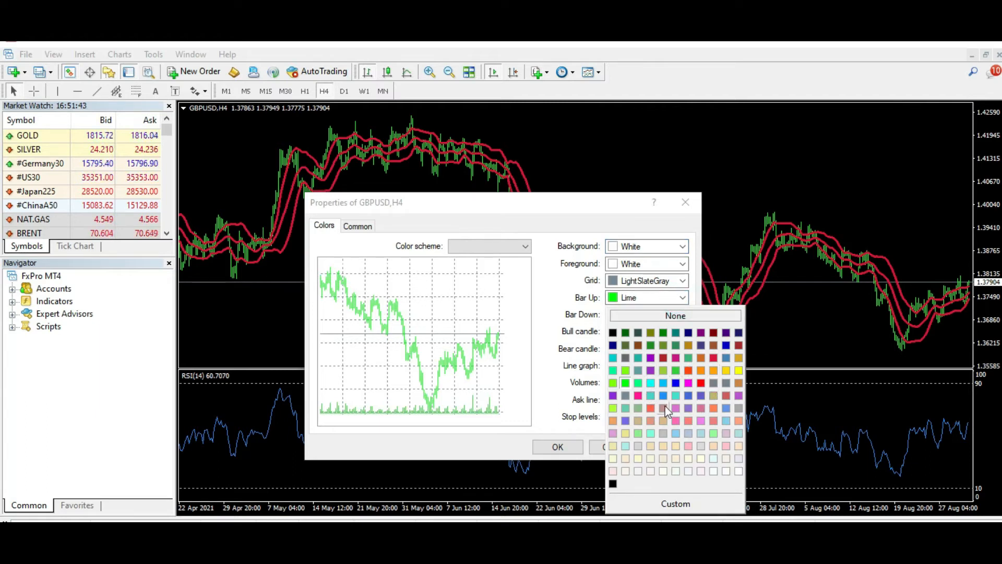
mouse_move(725, 370)
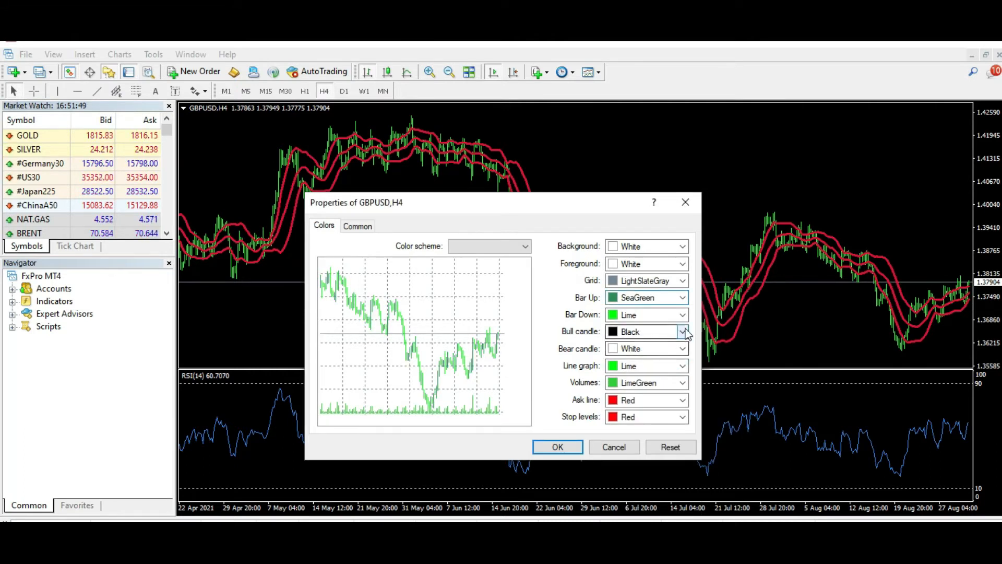
left_click(683, 349)
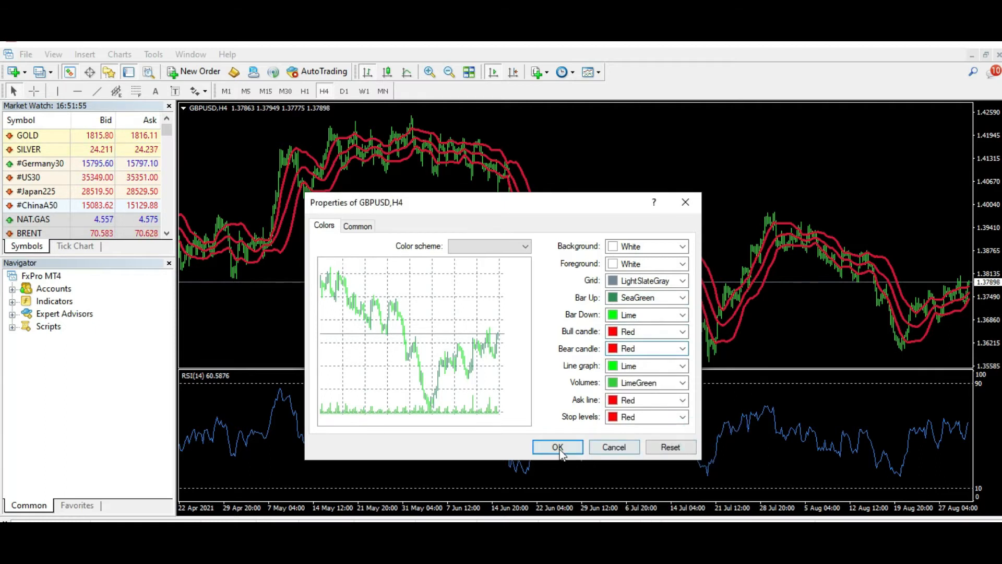
left_click(557, 447)
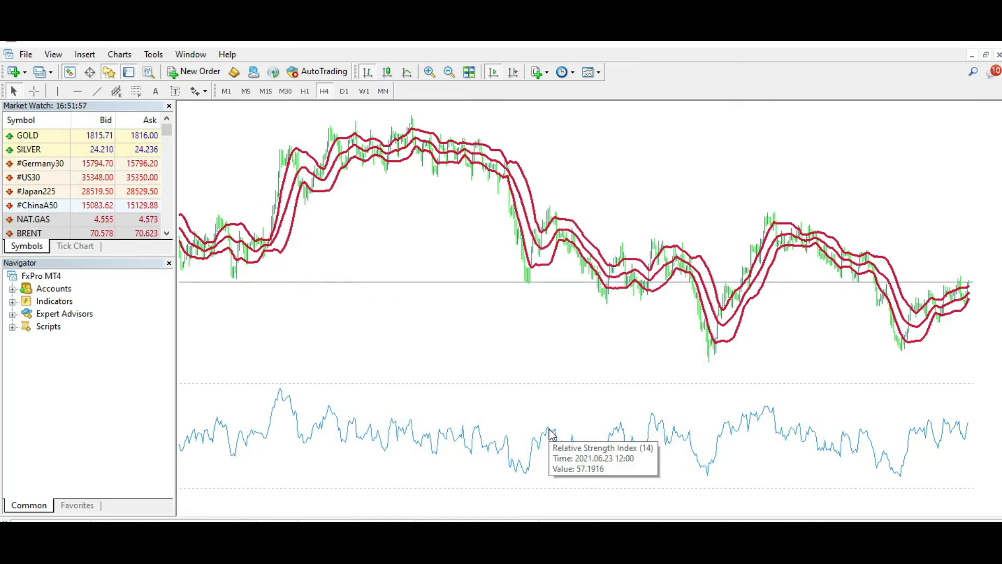
mouse_move(345, 161)
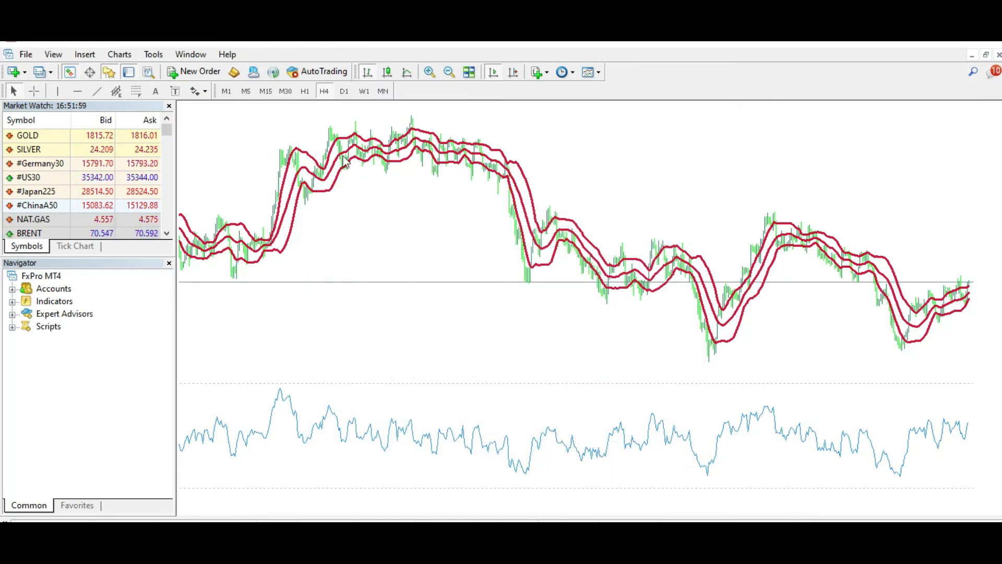
- Zoom in several times to enlarge the candles and Bollinger Bands
left_click(430, 72)
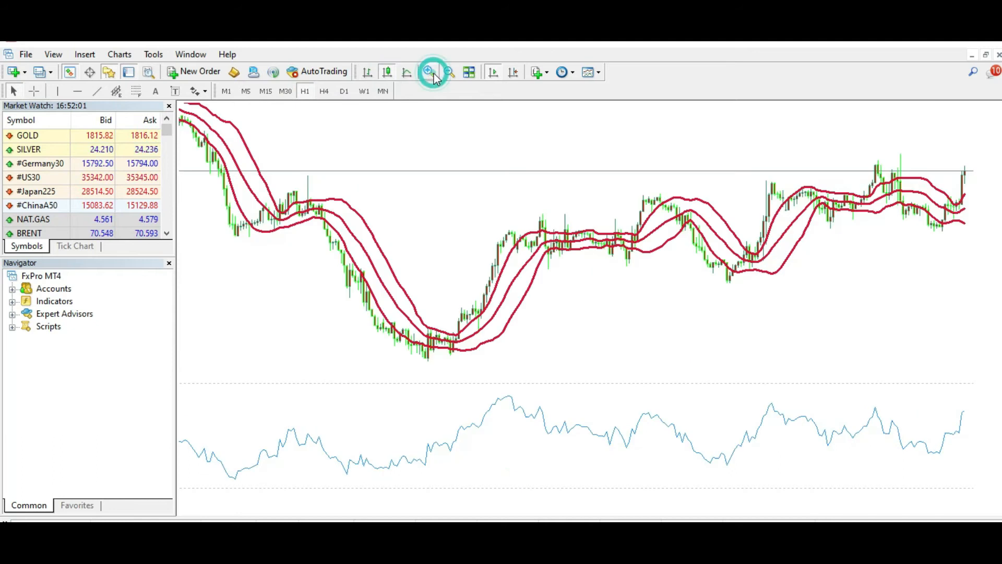
left_click(429, 71)
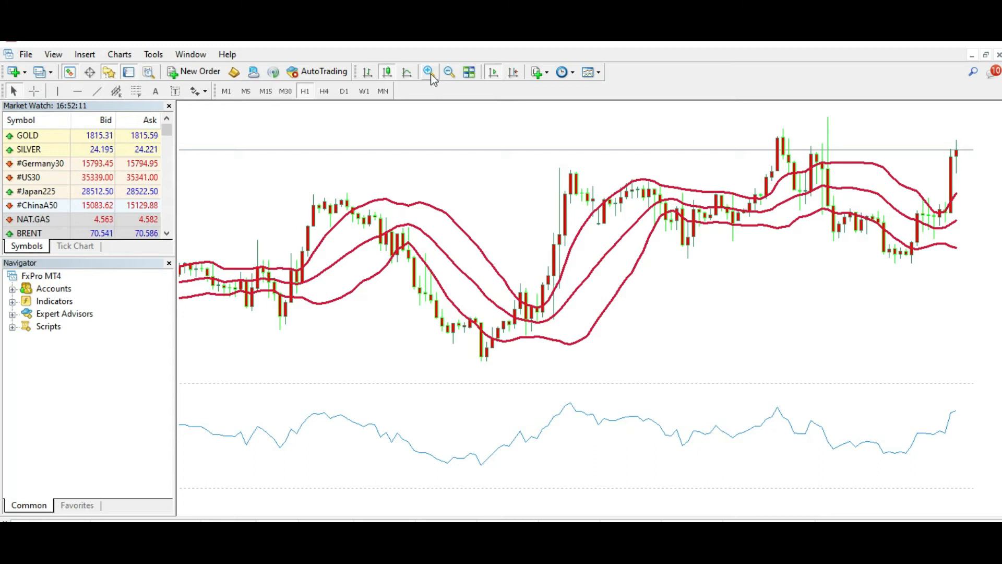
left_click(119, 54)
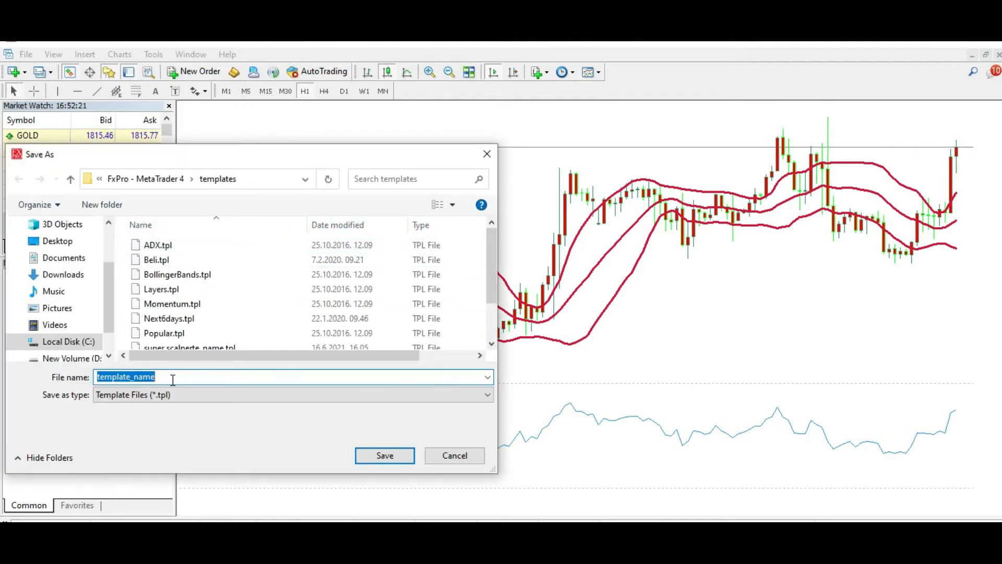
- Save the chart template as 'fxigor' and open File > Open Data Folder
type("fxigo")
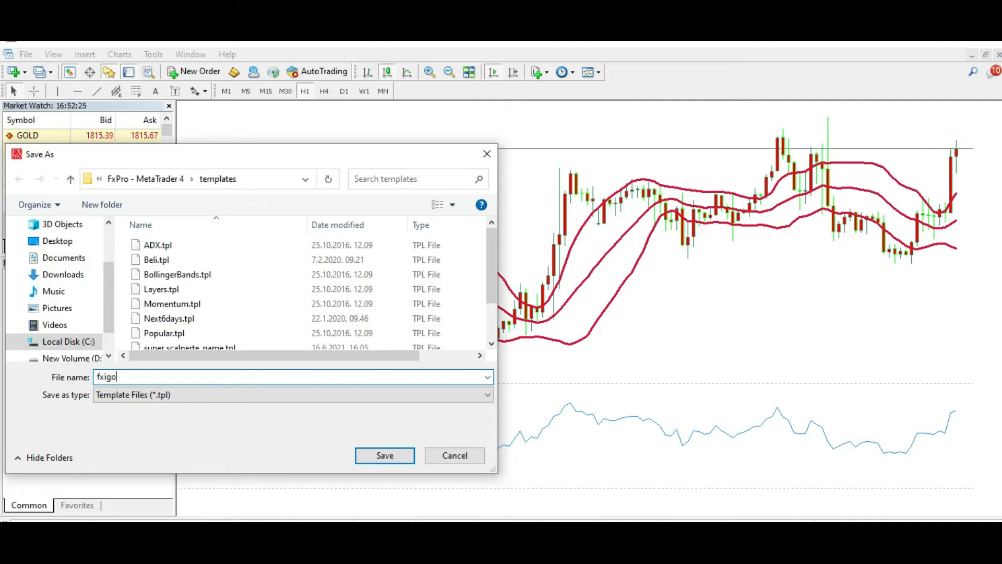
type("r")
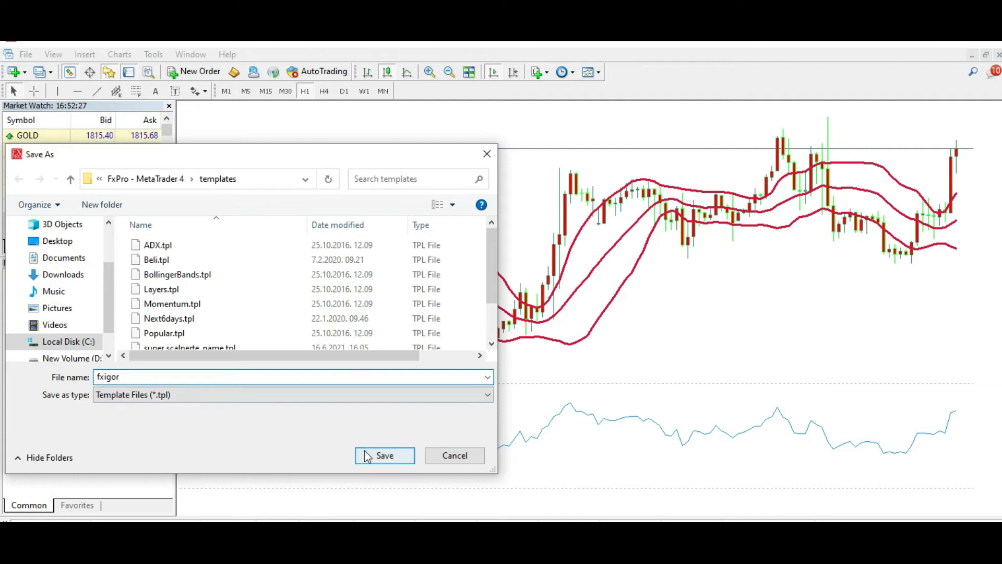
left_click(384, 455)
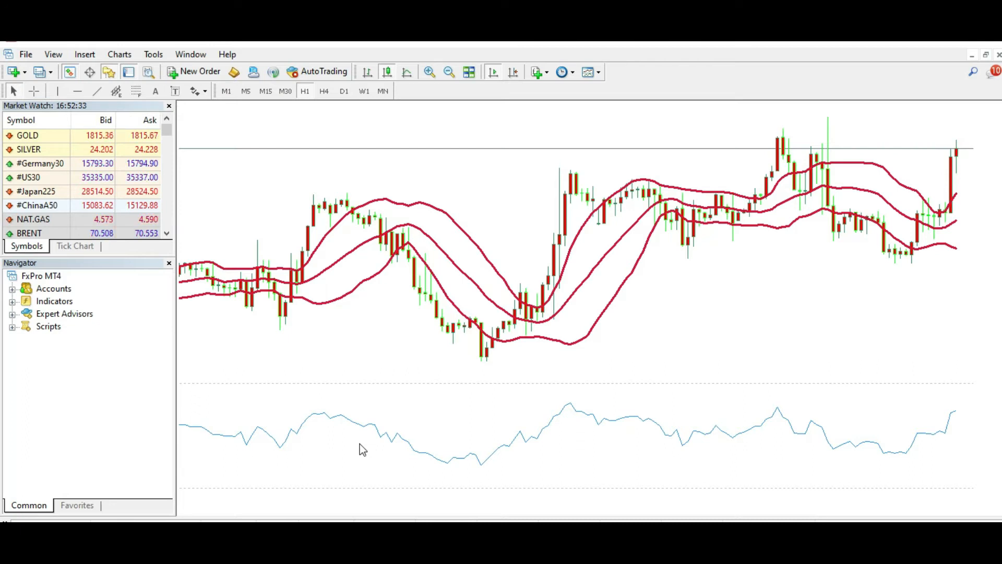
left_click(26, 54)
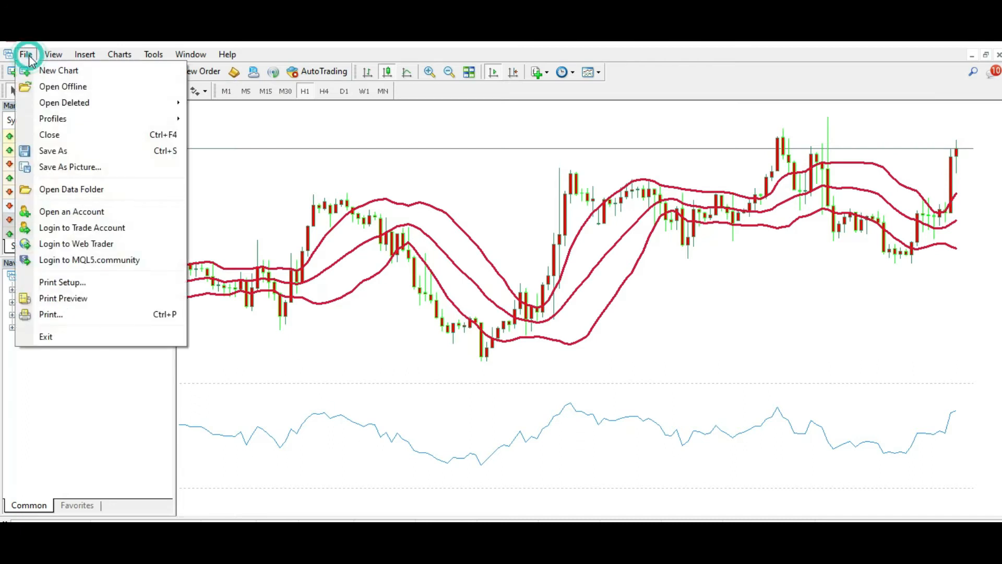
mouse_move(71, 189)
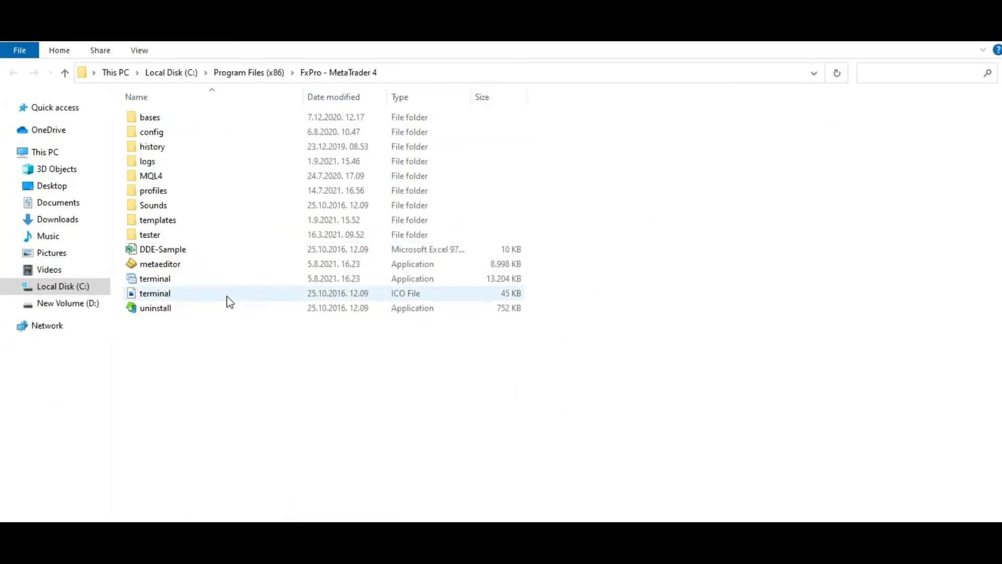
mouse_move(158, 220)
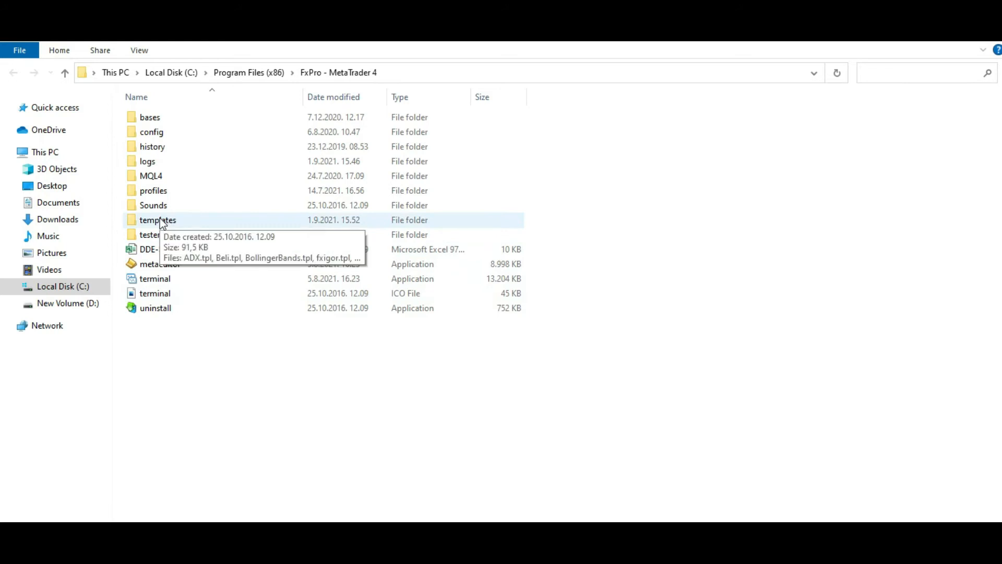
- Find fxigor.tpl in the templates folder, then go back out
double_click(157, 219)
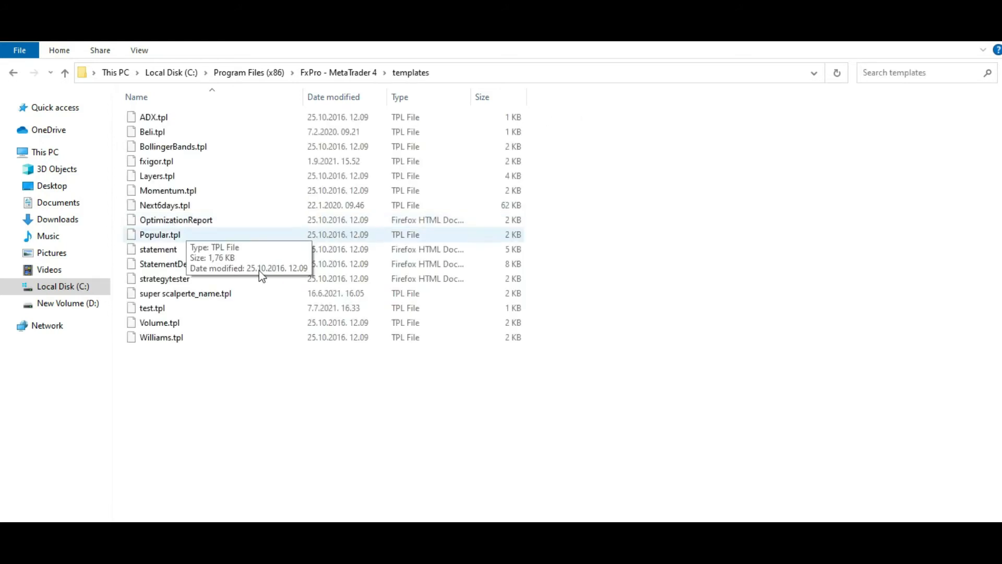
left_click(185, 293)
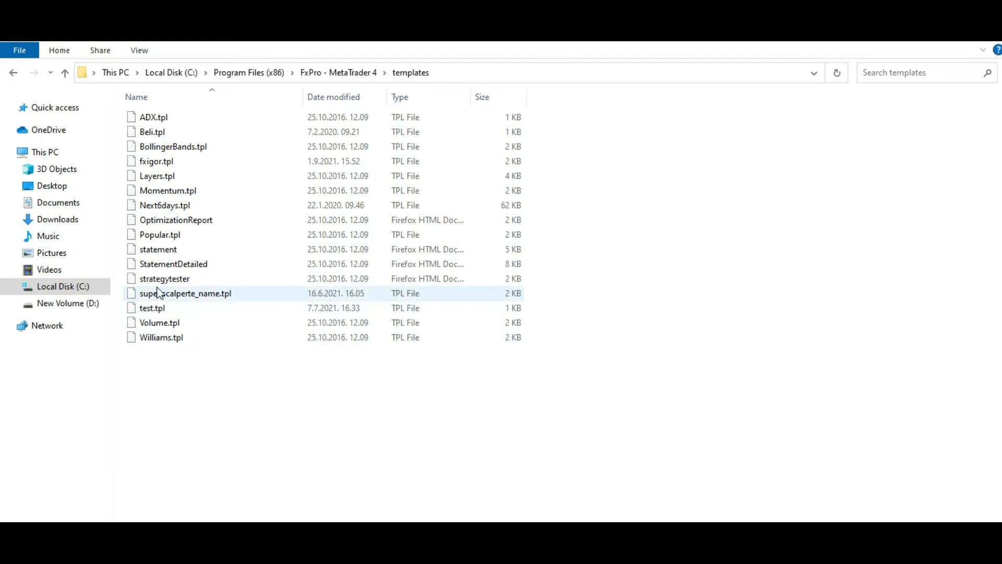
left_click(156, 162)
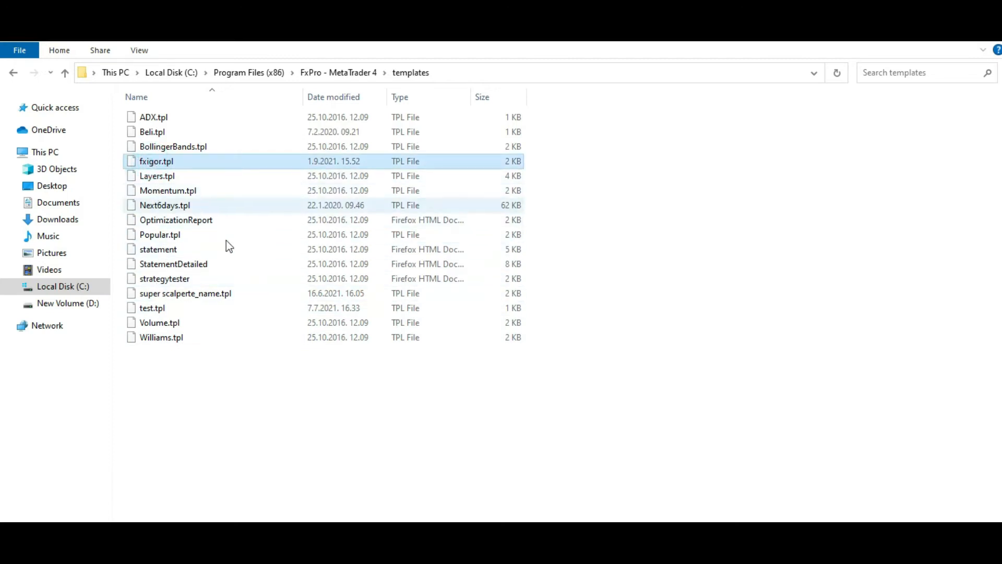
mouse_move(268, 409)
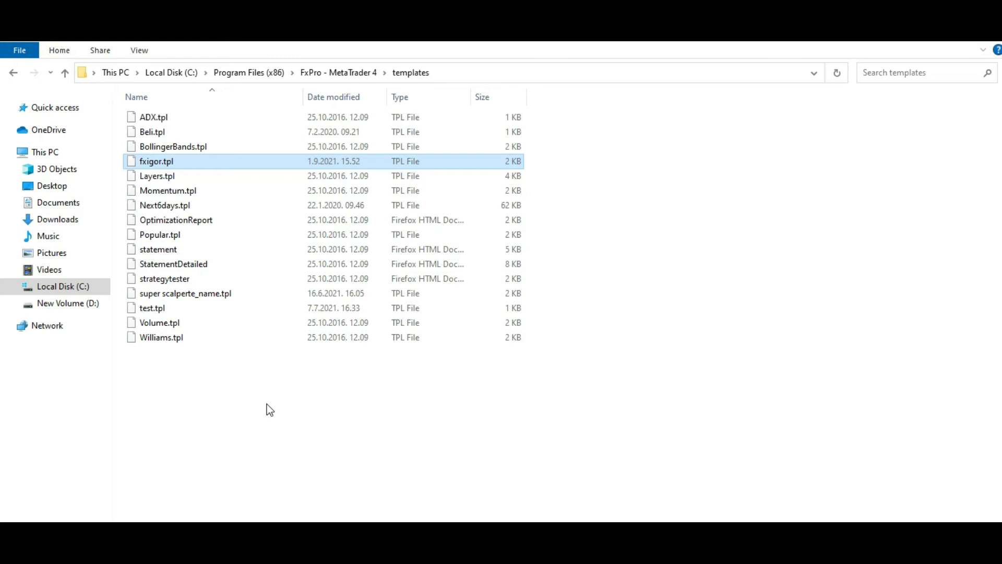
mouse_move(162, 337)
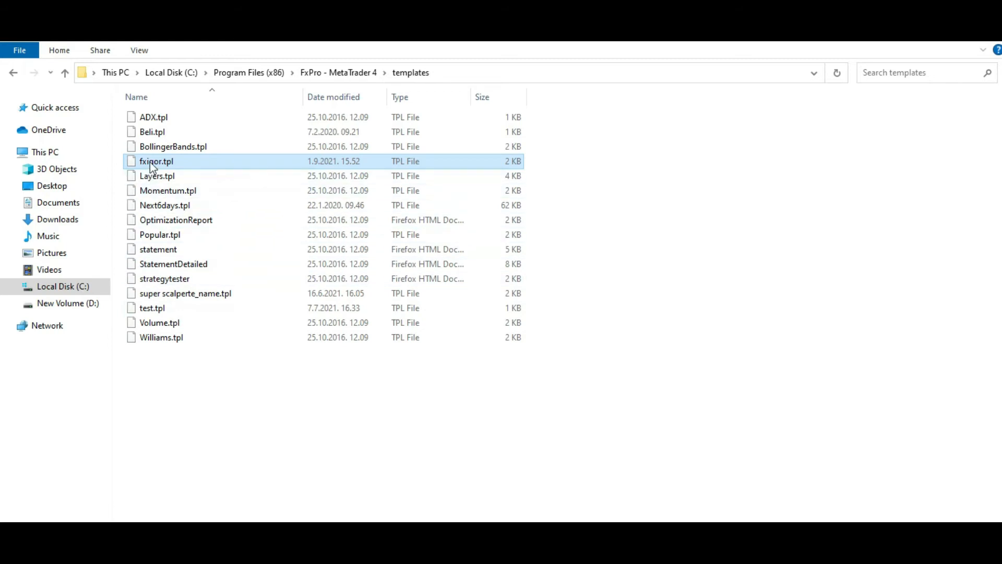
mouse_move(156, 161)
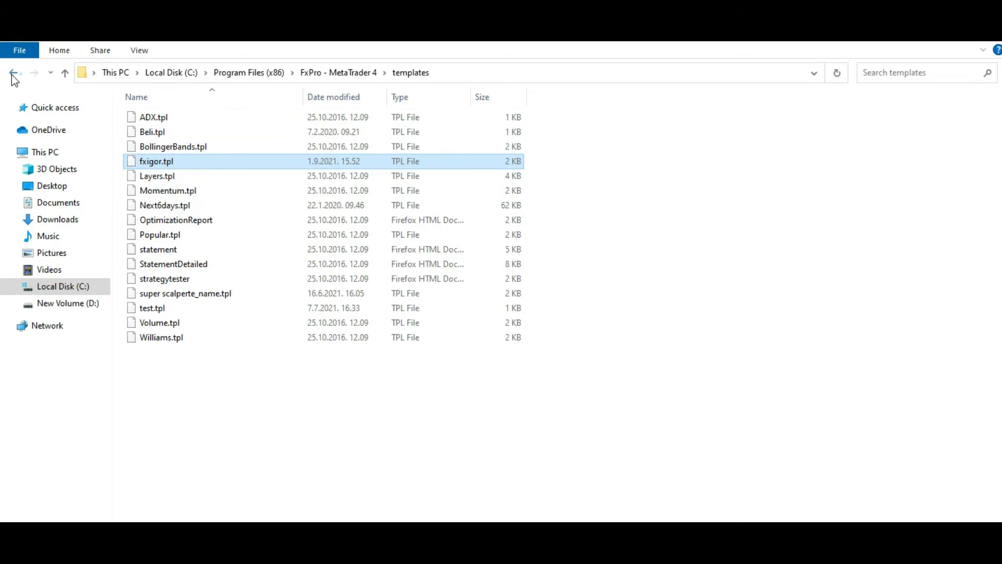
left_click(14, 72)
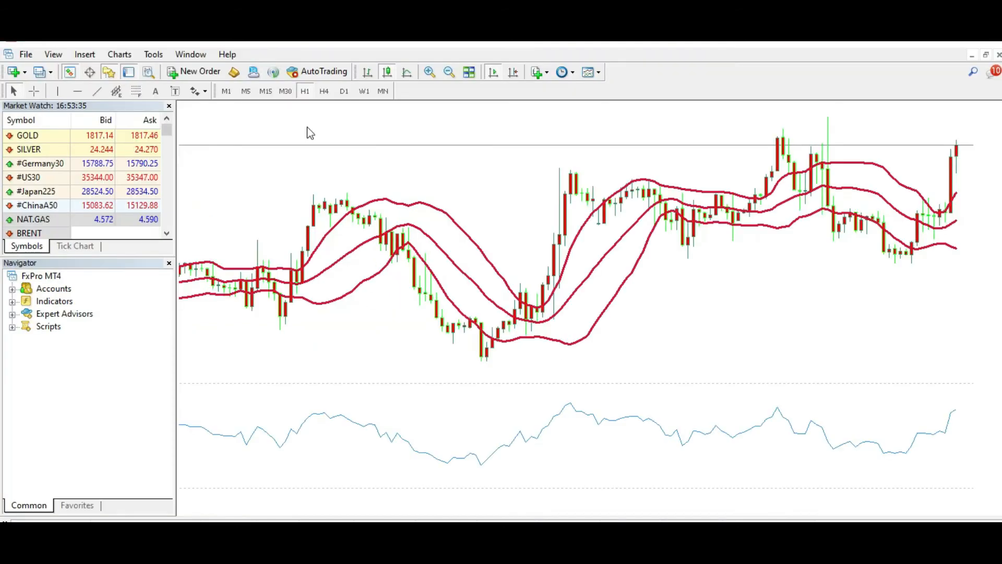
- Open another chart and step its timeframe up to H4, then D1
left_click(119, 54)
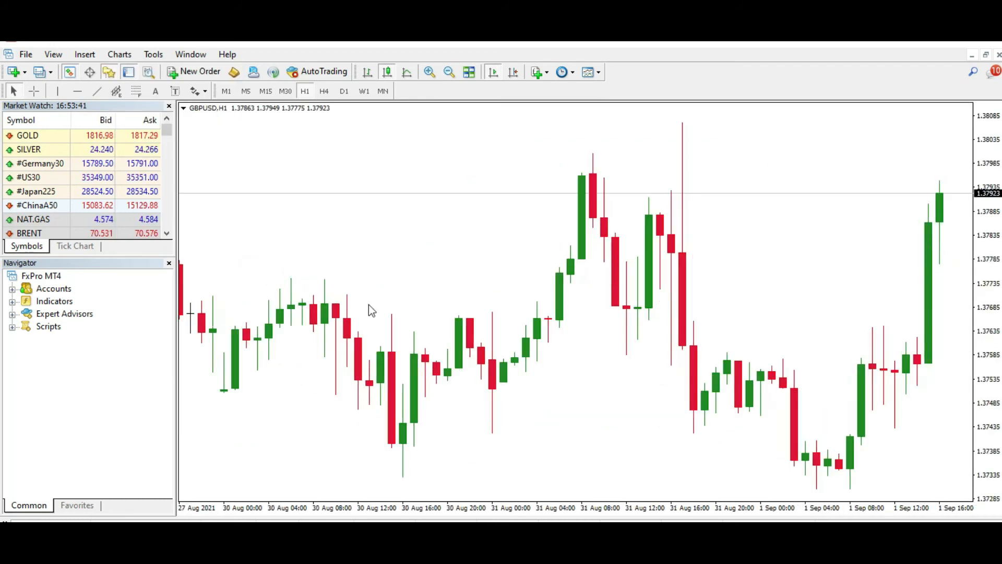
left_click(324, 91)
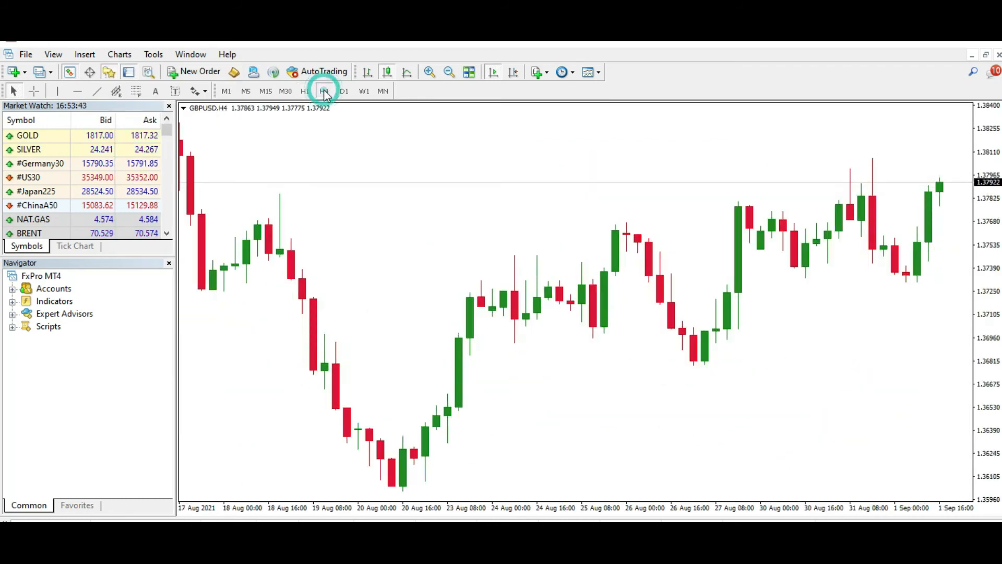
left_click(344, 91)
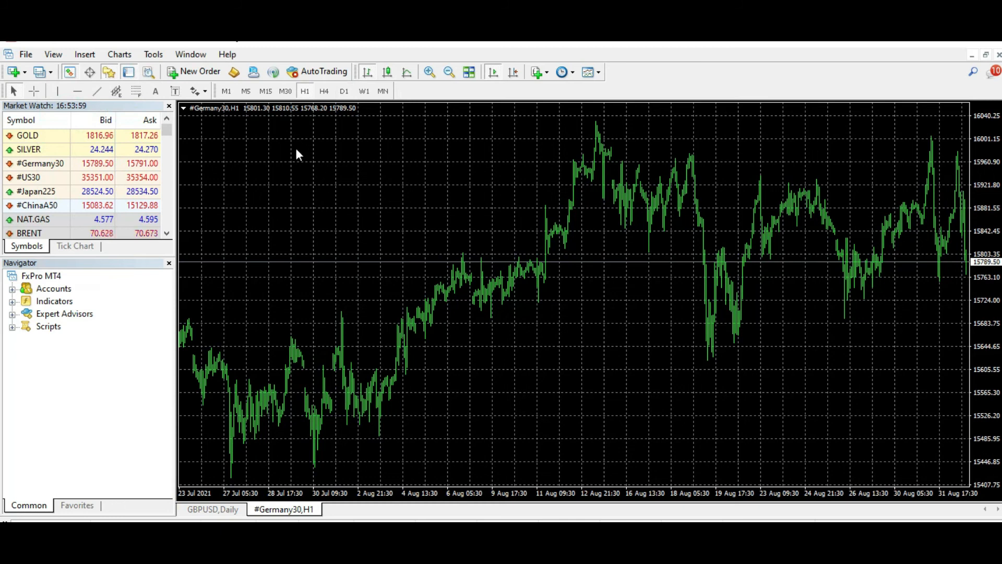
- Apply the saved white-background template to the #Germany30 chart via Charts > Template
left_click(119, 54)
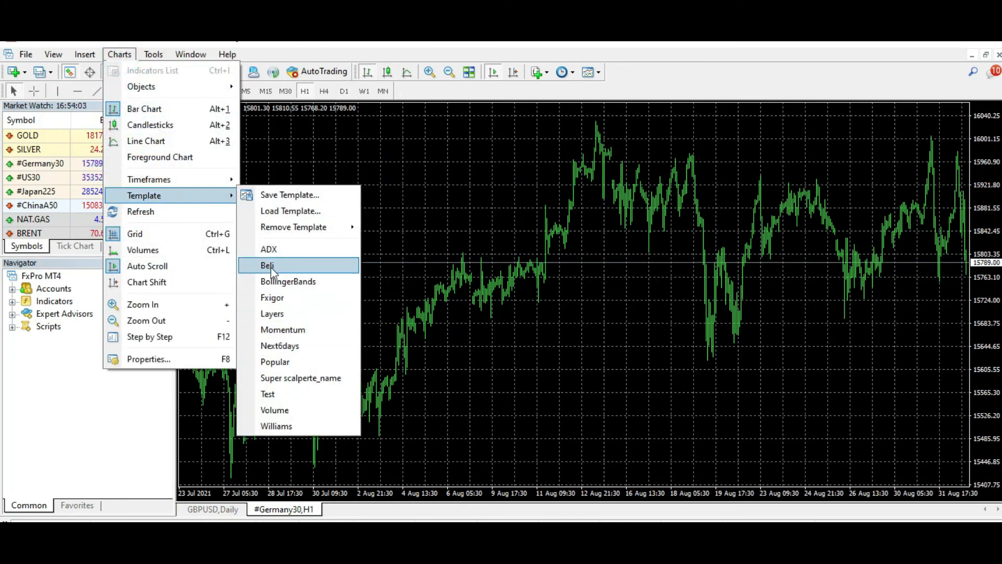
left_click(267, 265)
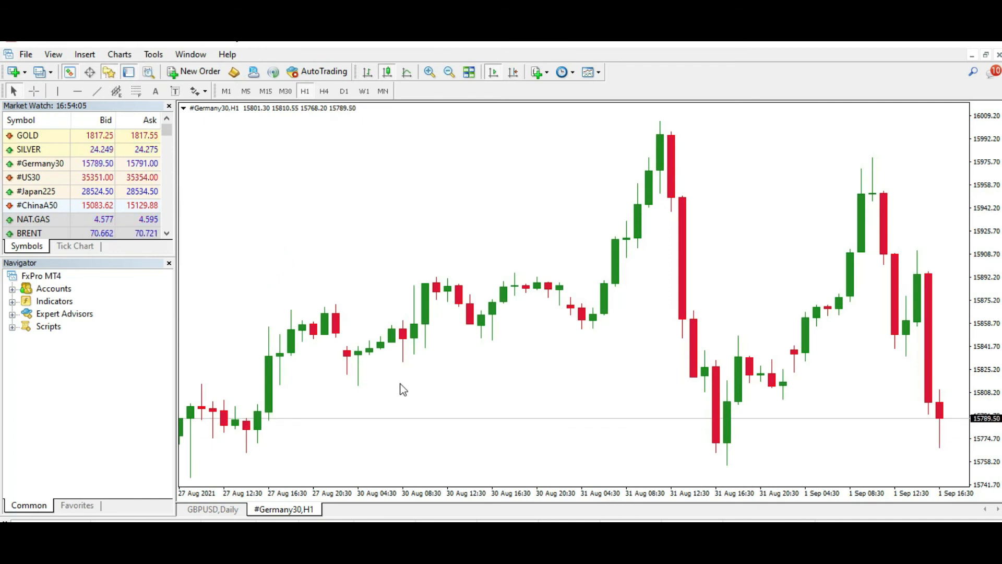